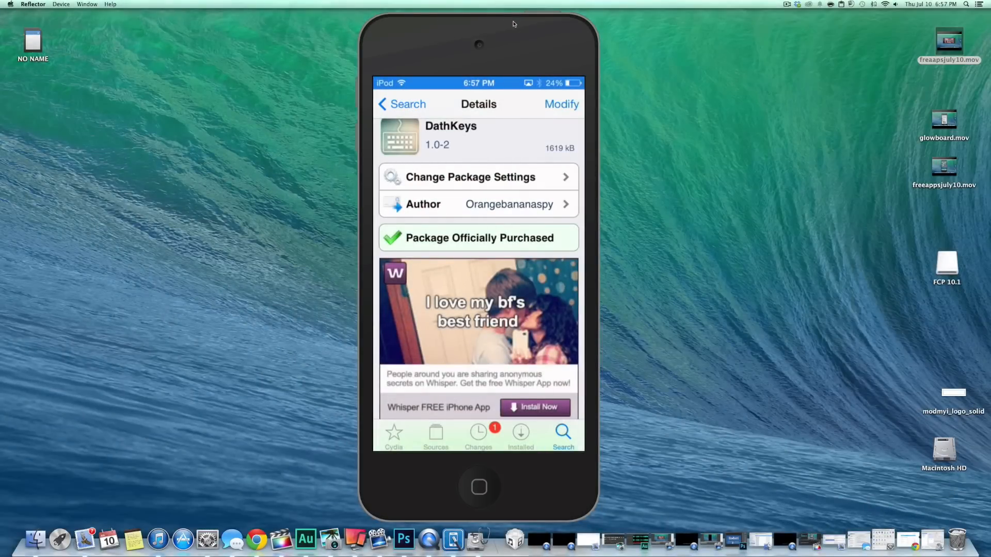
Step: Scroll through the DathKeys package details in Cydia before switching to the Notes test note
scroll("down", 3)
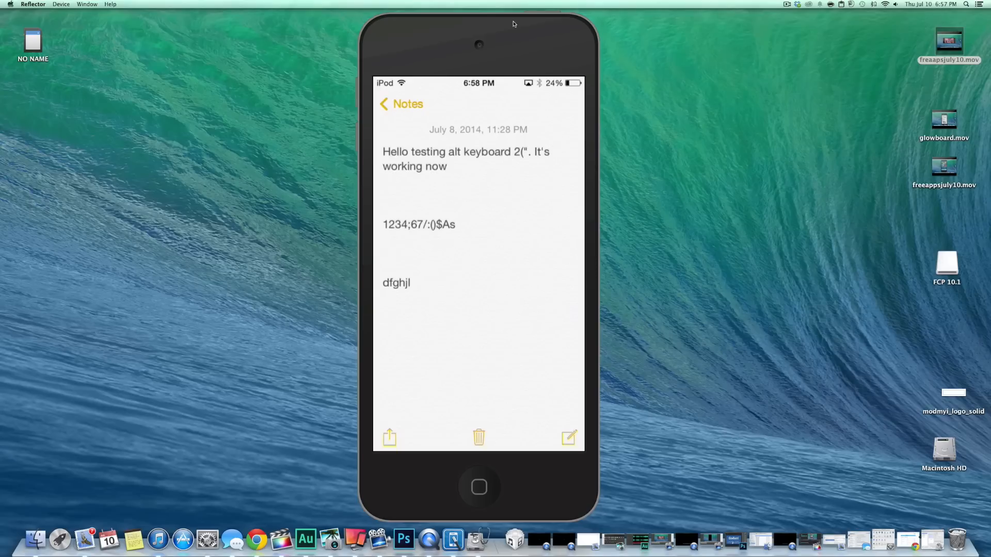
Step: Leave Notes and launch the Settings app from the home screen
left_click(396, 283)
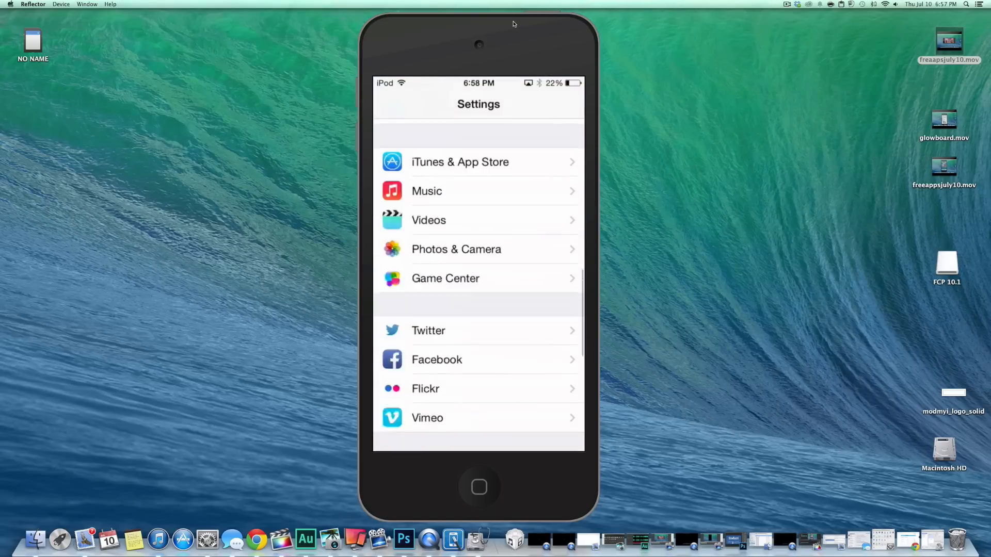
Step: Set the Keys and Highlighted Text colour to green 0.52, blue 0.93, alpha 0.40 (red stays 0.57)
scroll("down", 3)
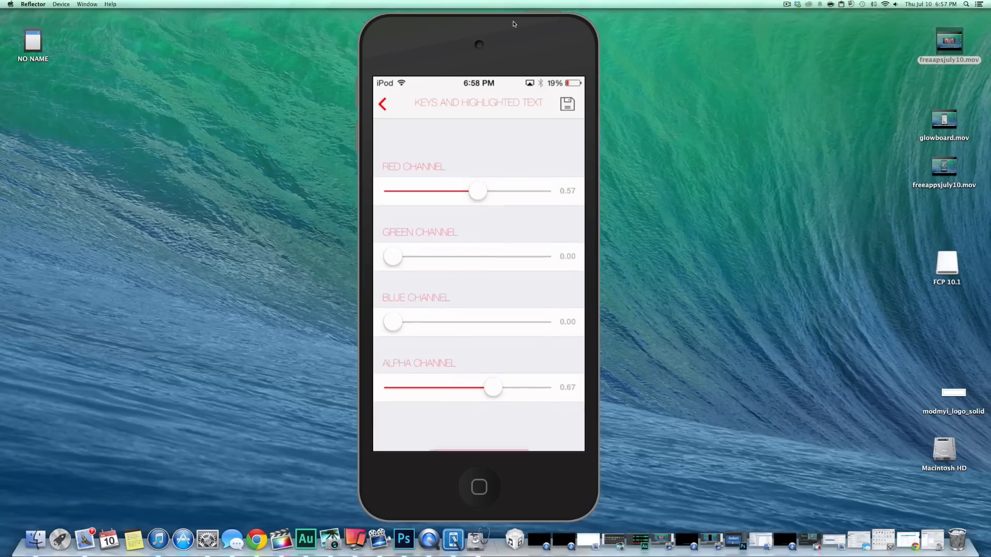
left_click_drag(394, 256, 471, 235)
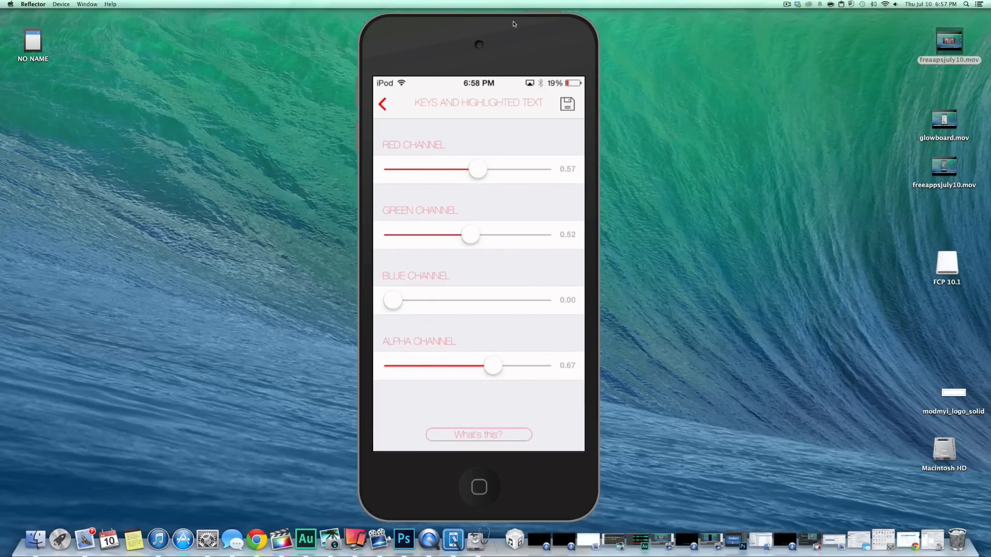
left_click_drag(393, 301, 531, 285)
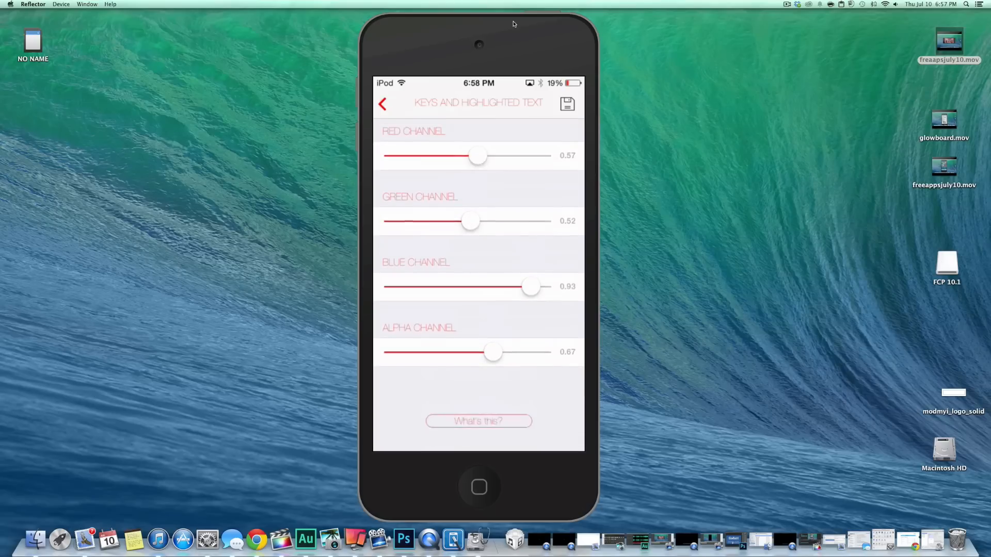
left_click_drag(494, 352, 453, 366)
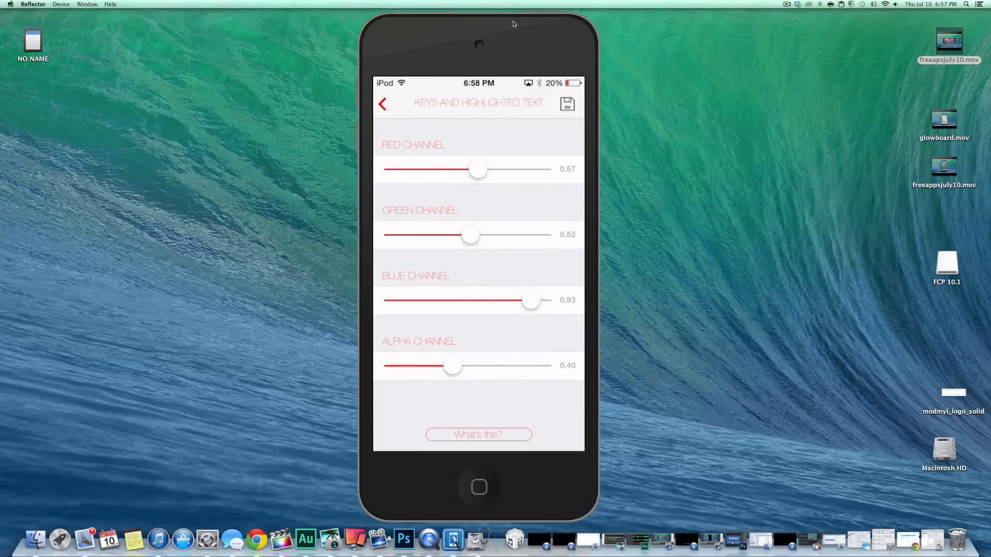
left_click_drag(452, 366, 454, 365)
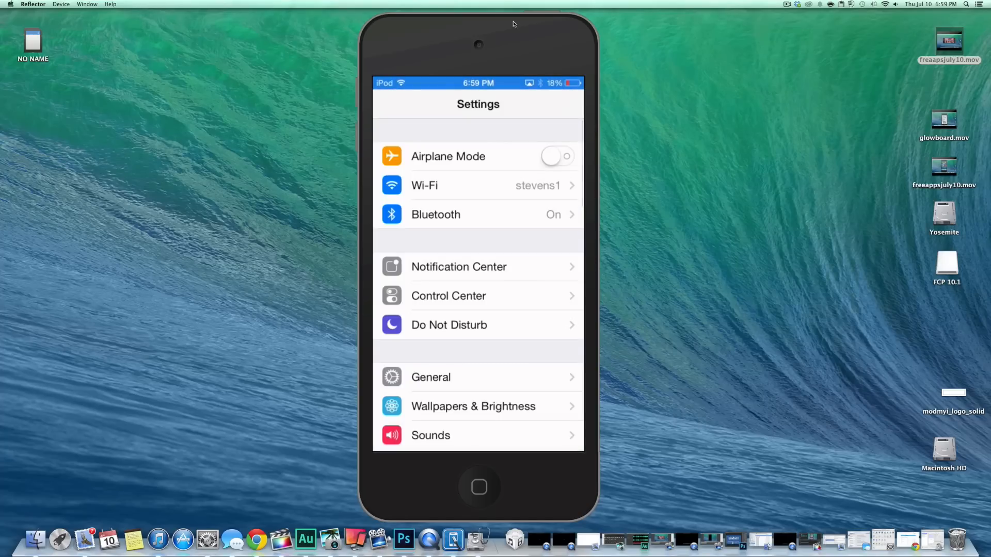
Step: Reopen the DathKeys settings page from the Settings list, then go back to the home screen
scroll("down", 3)
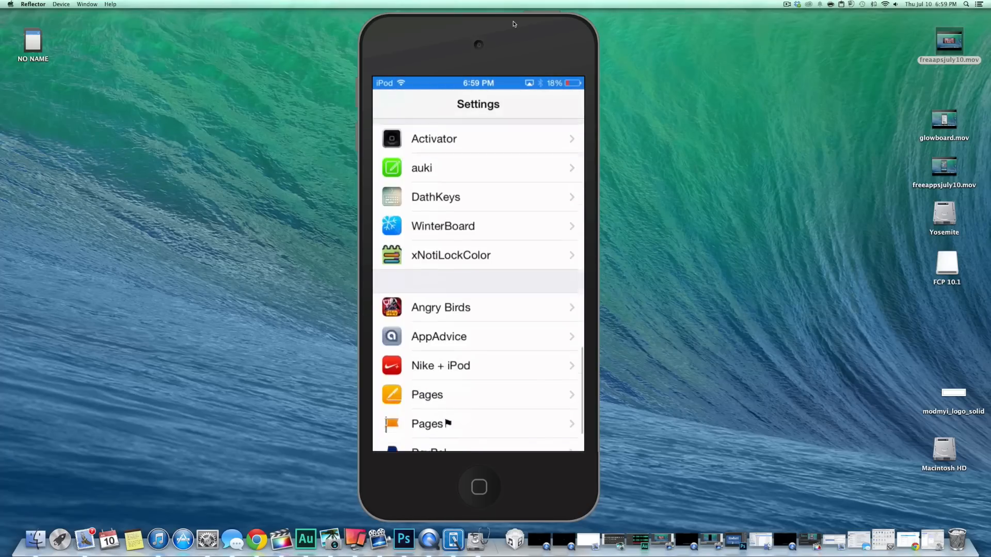
left_click(435, 196)
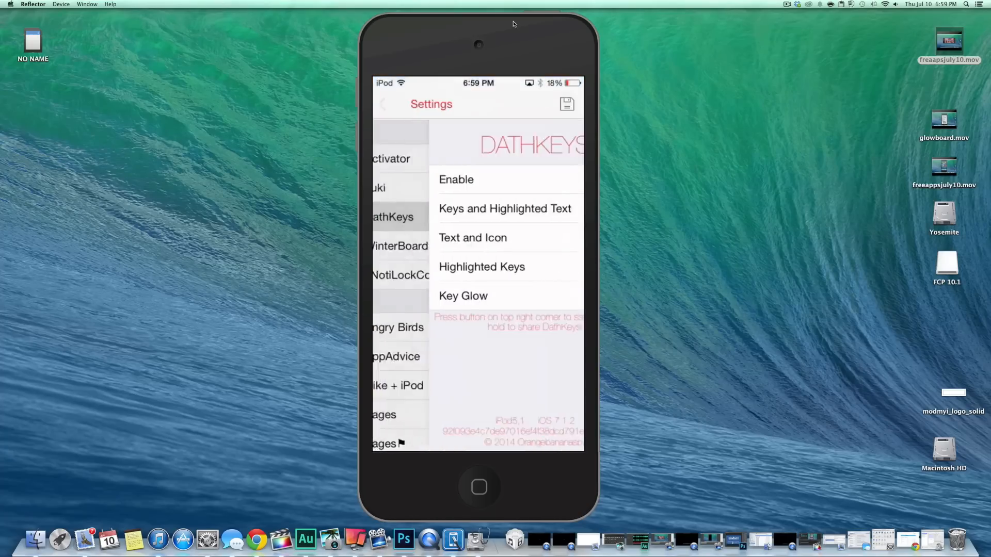
left_click(505, 209)
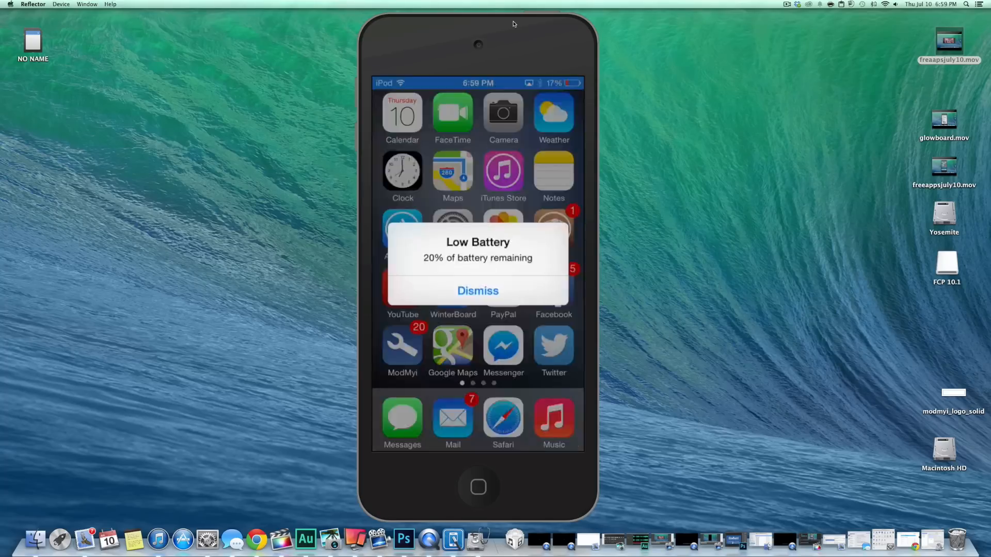
Step: Dismiss the Low Battery alert so Settings can be reopened
left_click(478, 291)
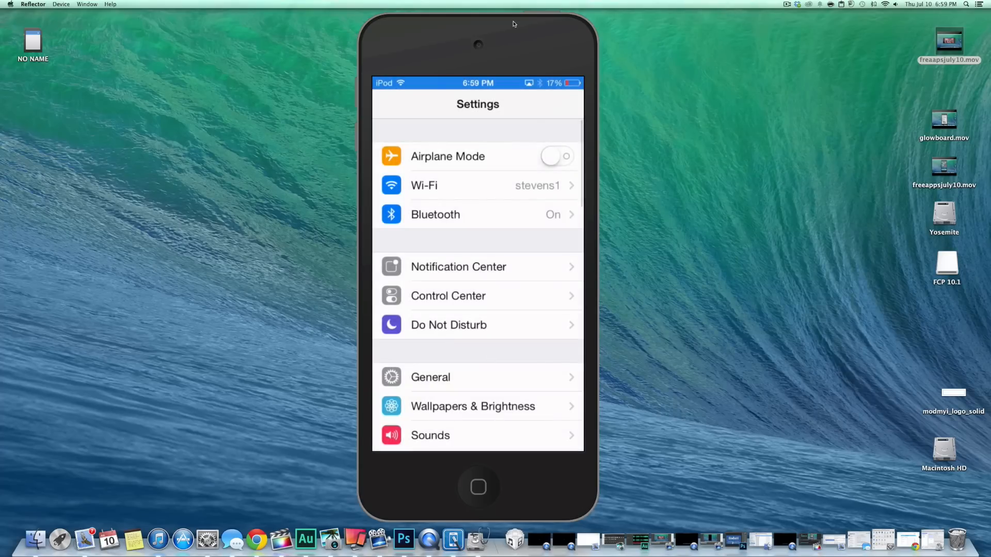
Step: Check on the DathKeys page that the Enable switch is on, then return home
scroll("down", 3)
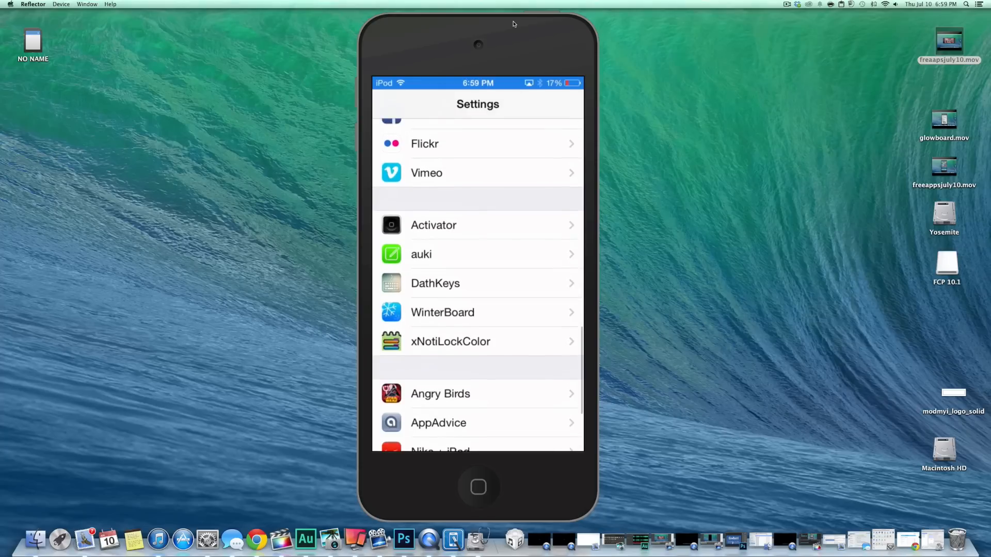
left_click(434, 283)
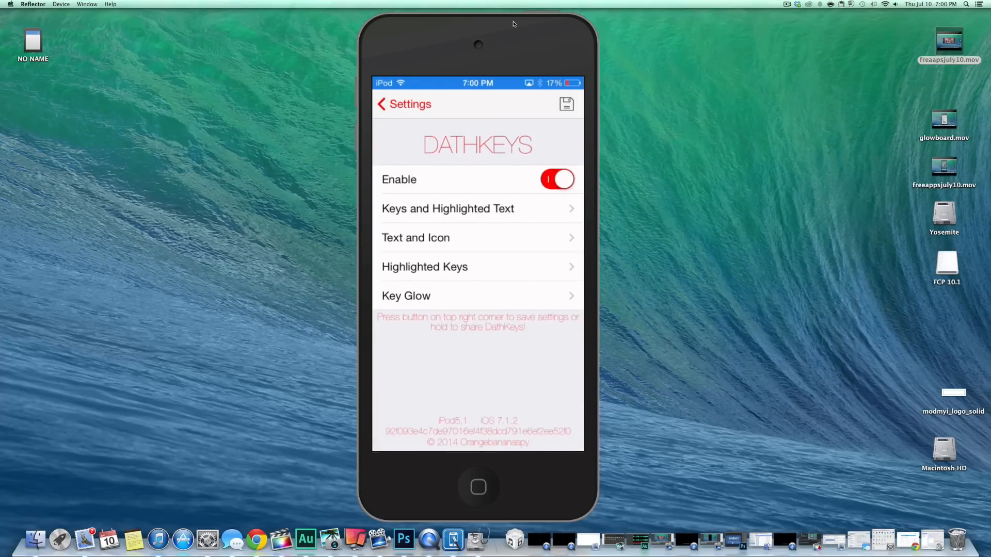
left_click(416, 237)
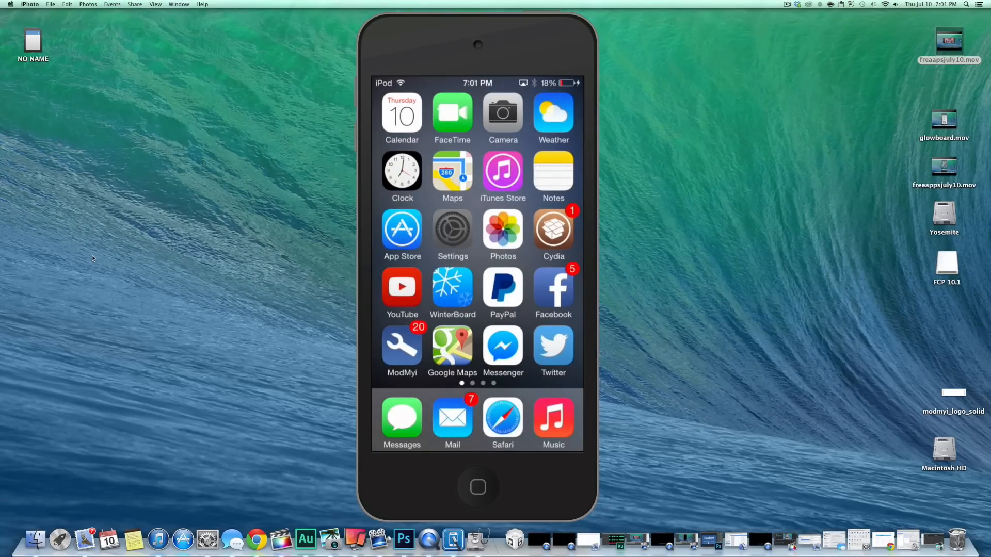
Step: View DathKeys' Highlighted Keys sliders, all at 0.00, then switch to a note in Notes
left_click(452, 236)
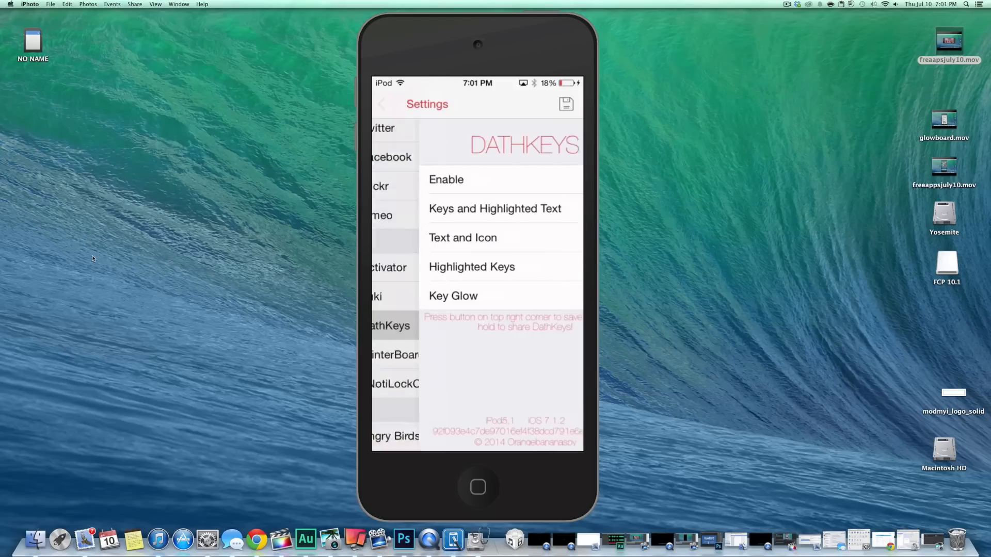
left_click(472, 267)
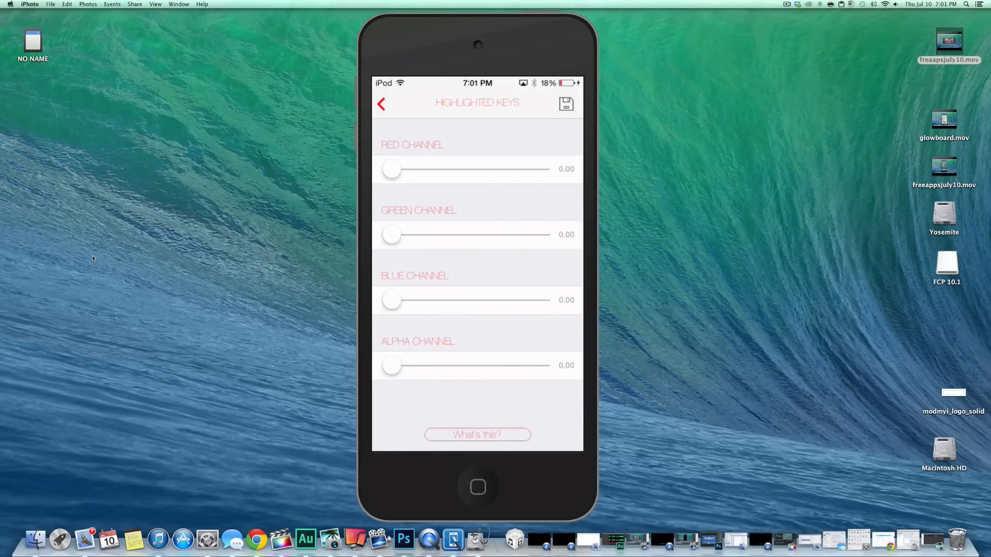
left_click(381, 104)
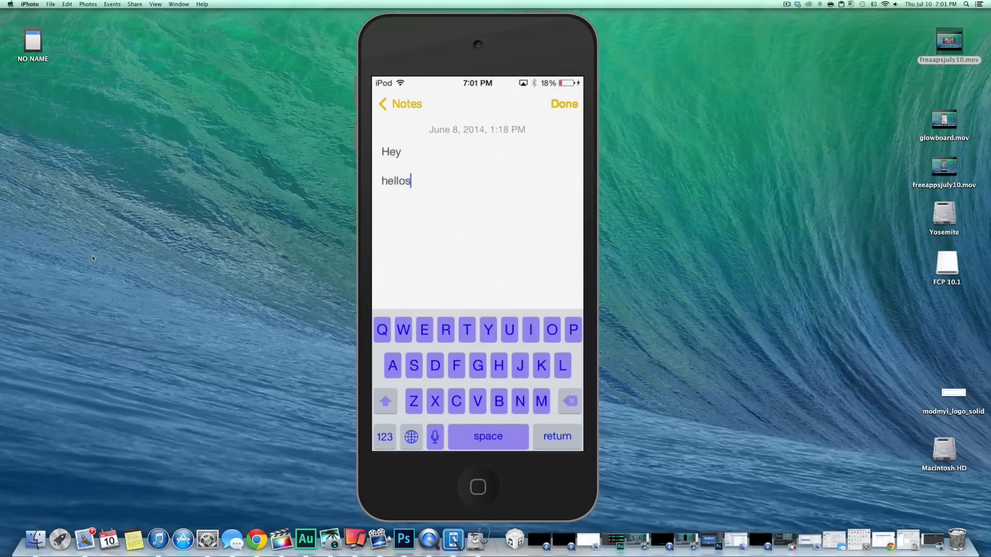
Step: Type letters into the note with the purple keyboard, then return to the home screen
left_click(423, 329)
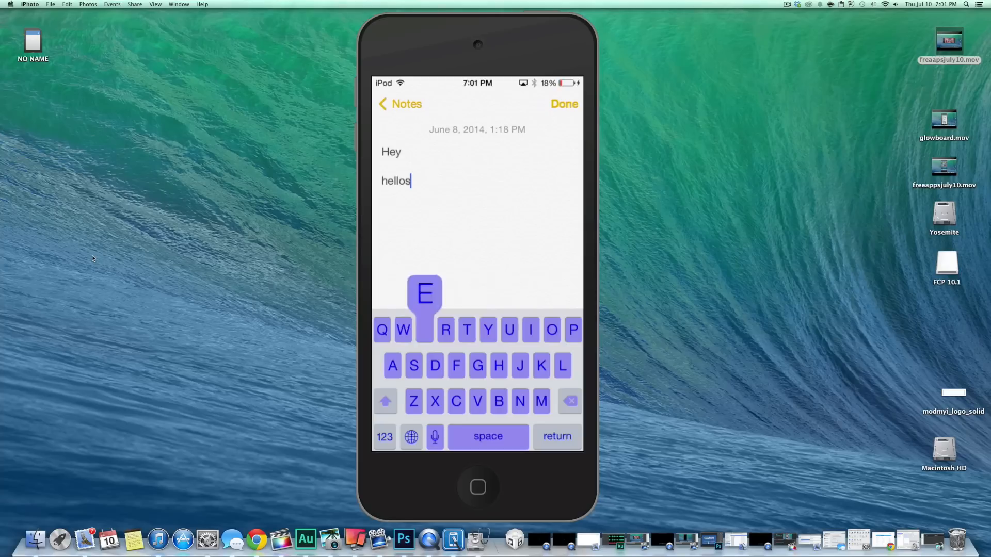
left_click(403, 330)
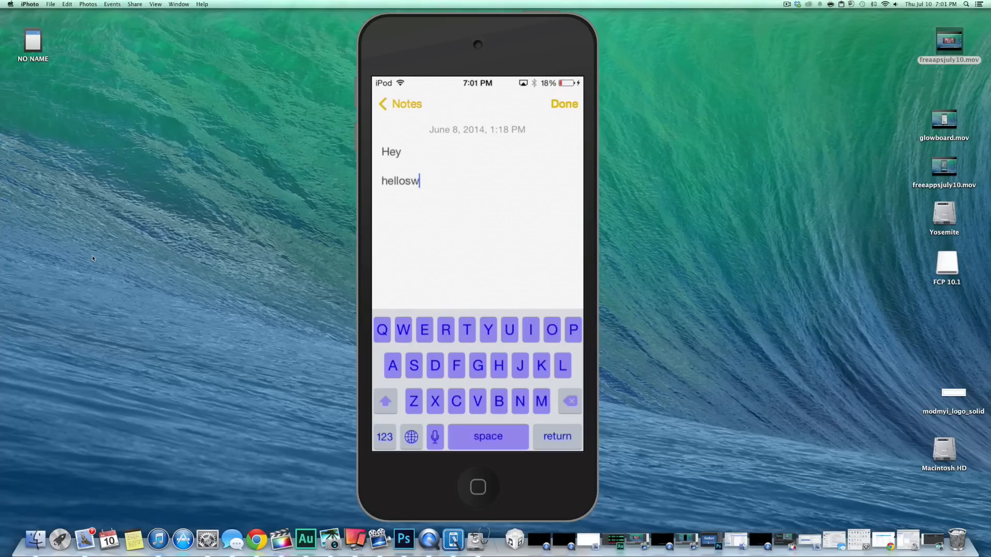
left_click(564, 103)
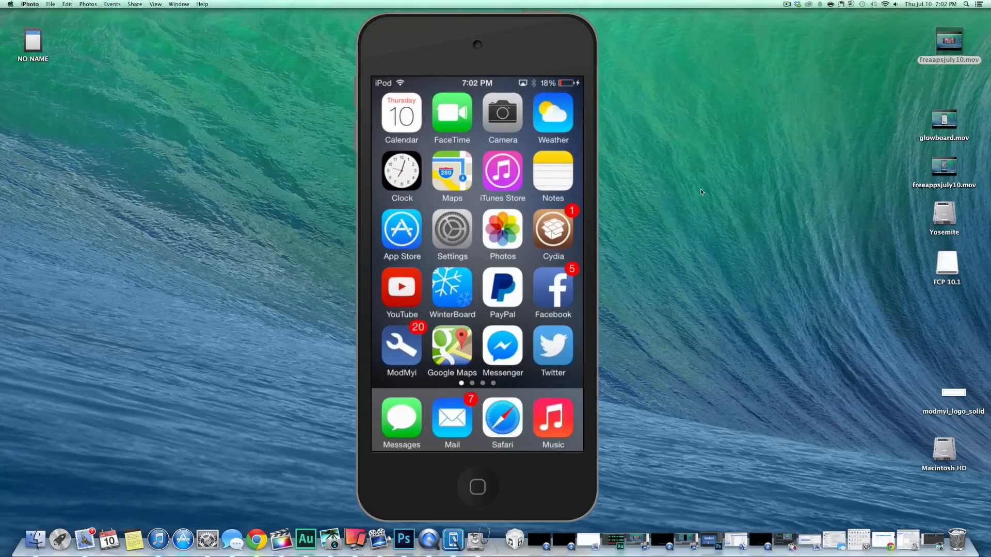
mouse_move(787, 9)
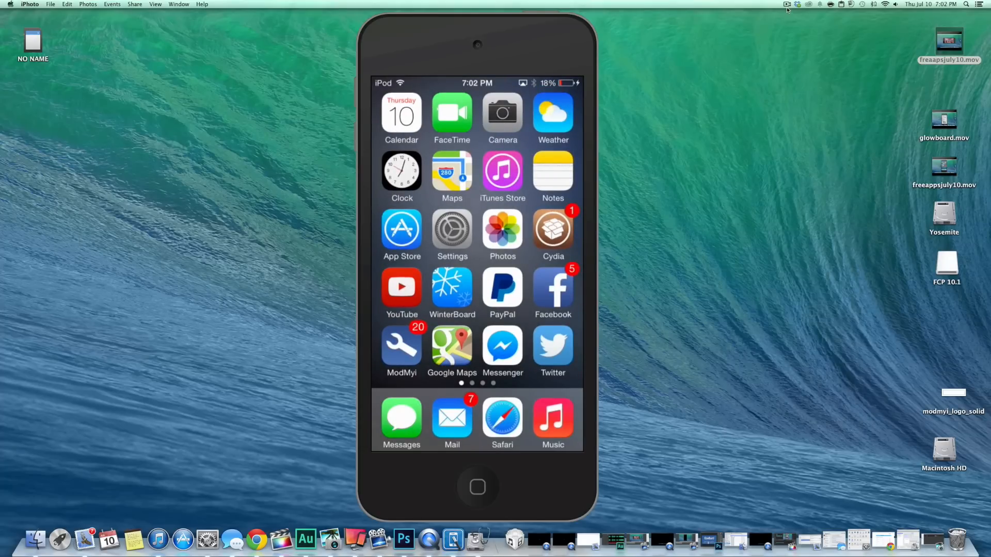
left_click(788, 4)
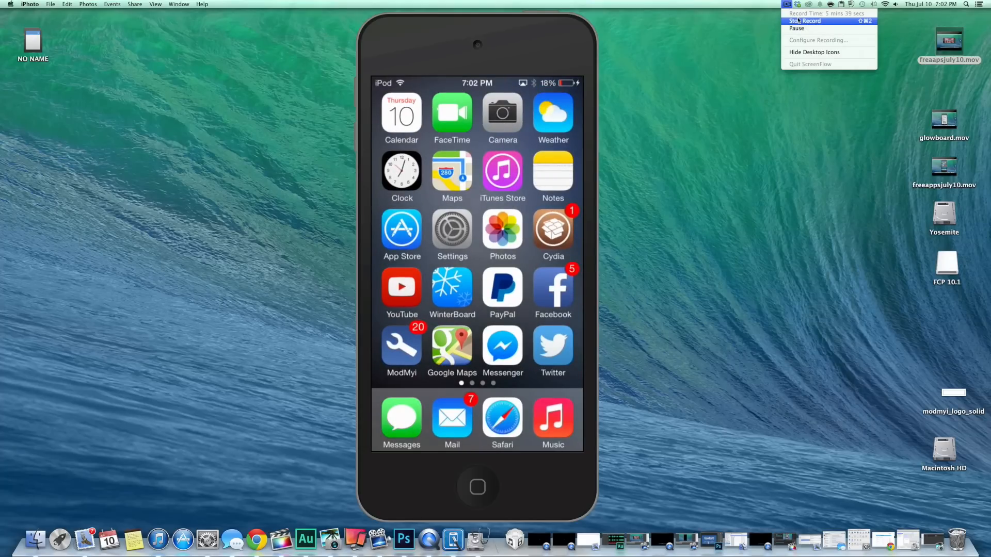